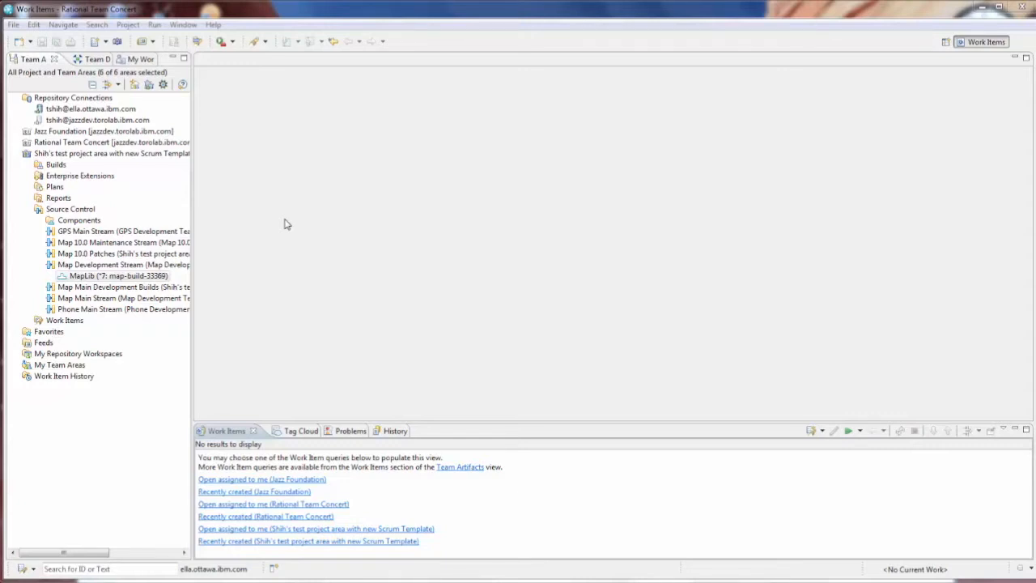
- Show the baselines of the MapLib component under Map Development Stream
{"action": "left_click", "coordinate": [117, 276]}
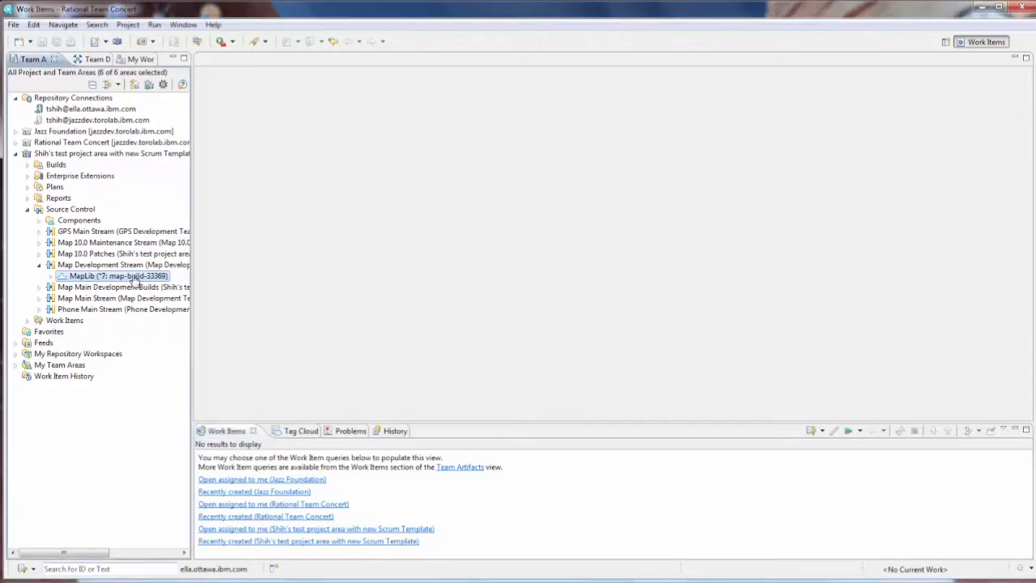
{"action": "right_click", "coordinate": [117, 275]}
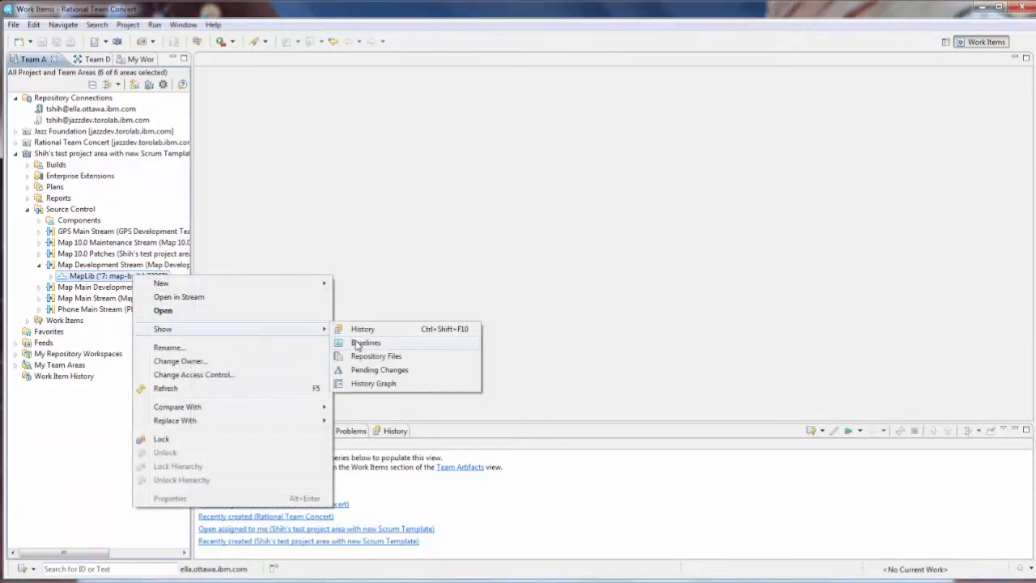
{"action": "left_click", "coordinate": [364, 343]}
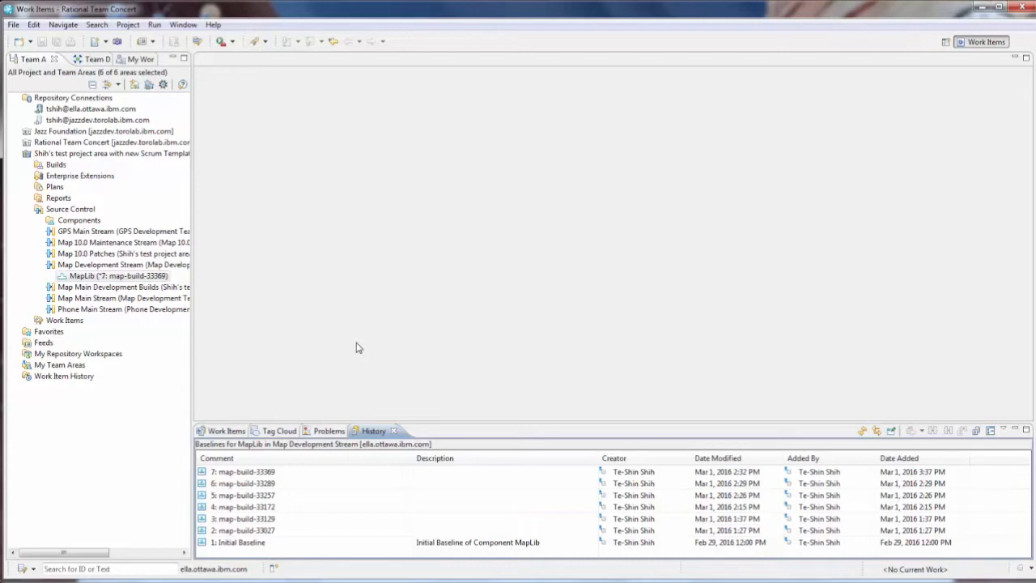
- Show the History Graph of the MapLib component from its context menu
{"action": "right_click", "coordinate": [118, 275]}
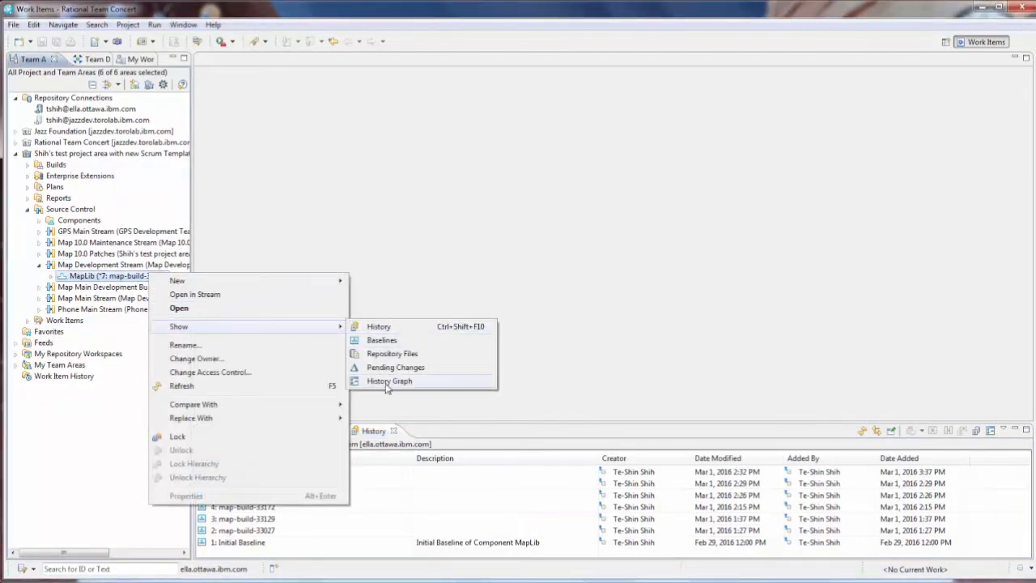
{"action": "left_click", "coordinate": [388, 382]}
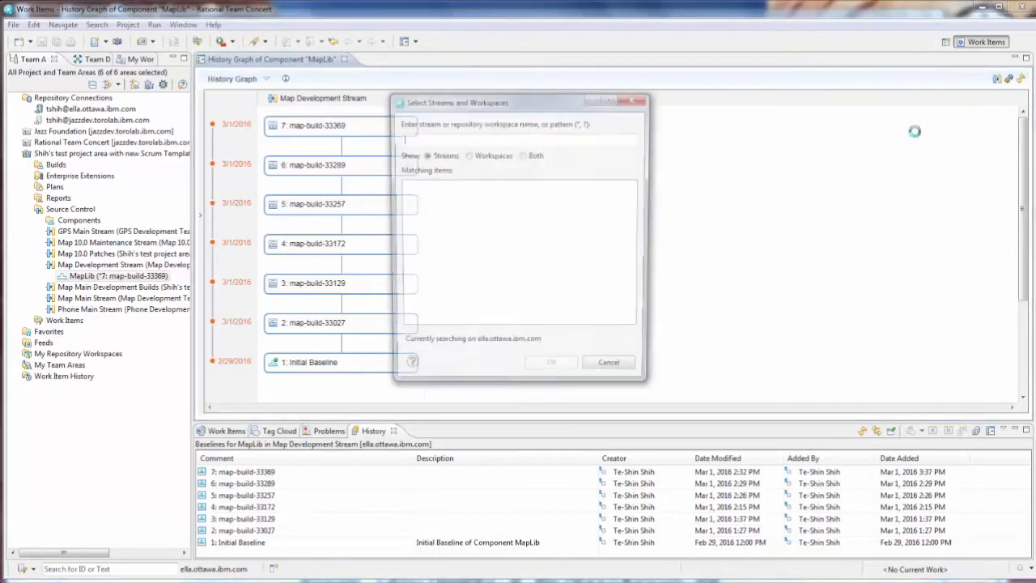
- Filter by 'ma', include both streams and workspaces, and choose Map Main Stream for the graph
{"action": "type", "text": "map"}
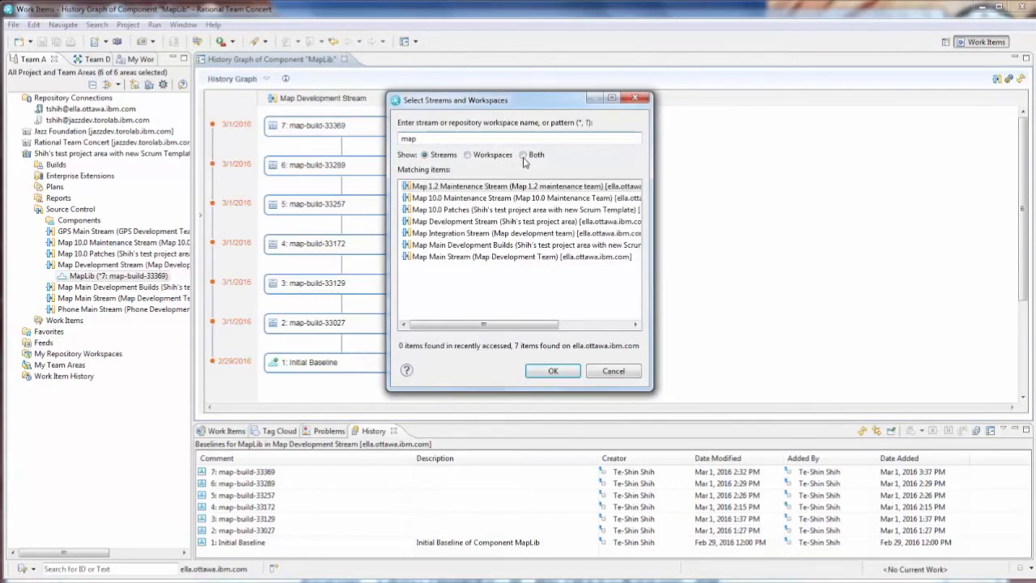
{"action": "left_click", "coordinate": [523, 155]}
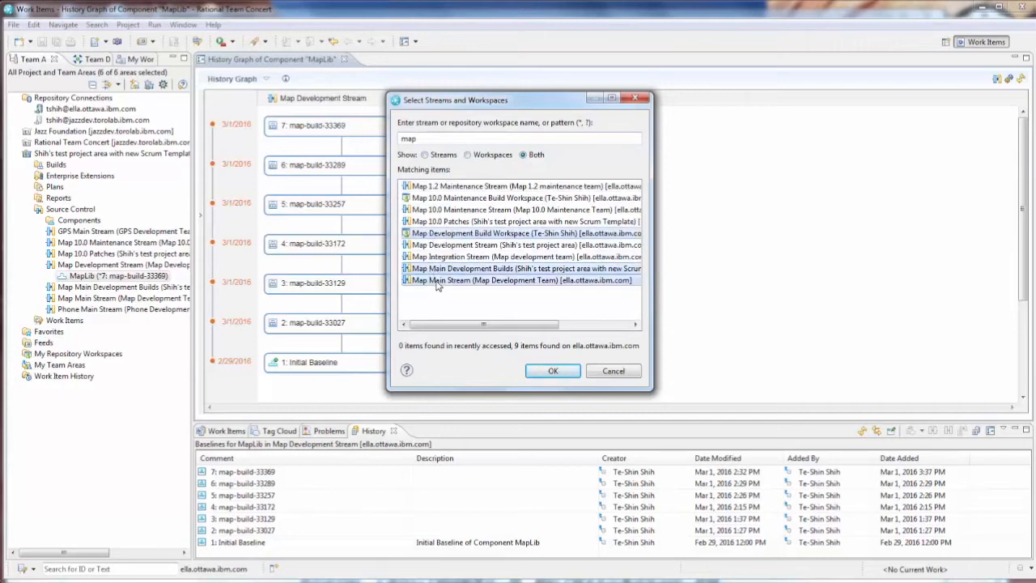
{"action": "left_click", "coordinate": [552, 371]}
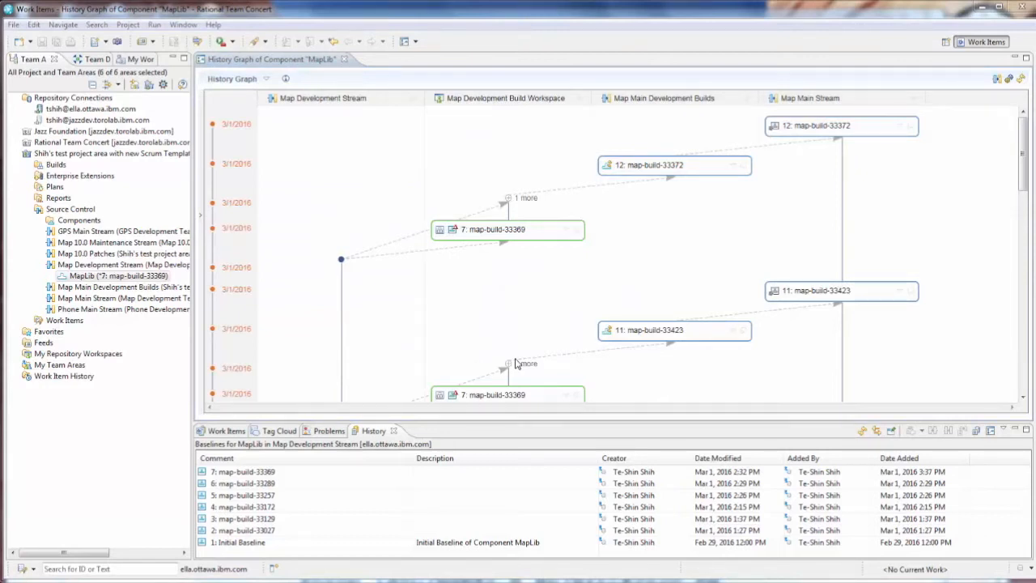
{"action": "mouse_move", "coordinate": [505, 364]}
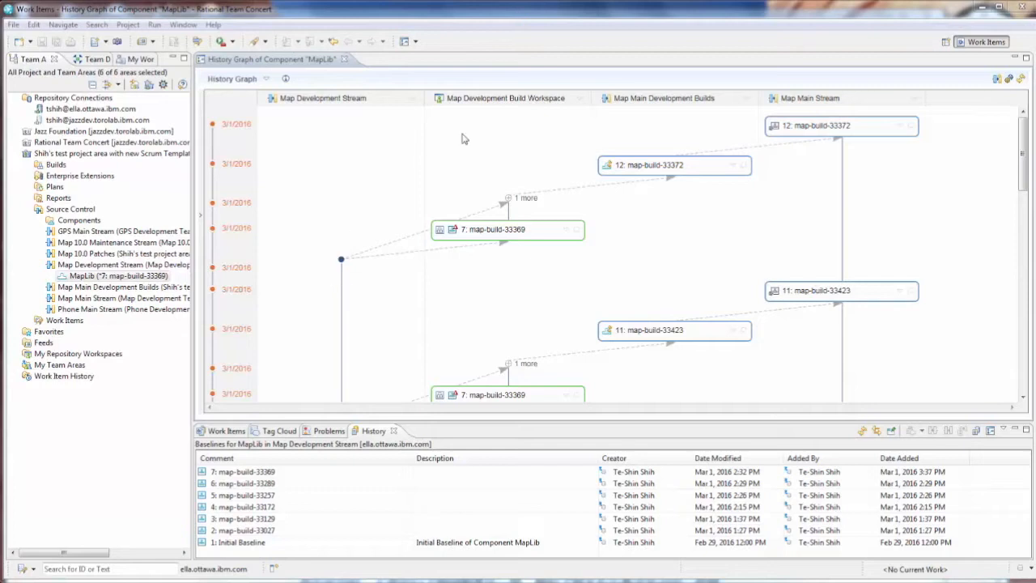
{"action": "mouse_move", "coordinate": [541, 103]}
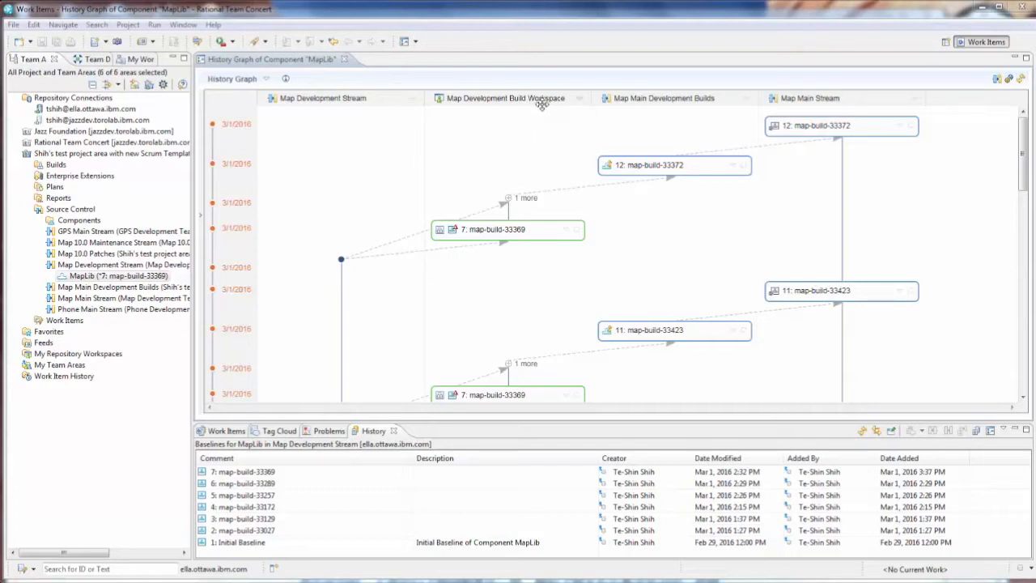
{"action": "mouse_move", "coordinate": [554, 110]}
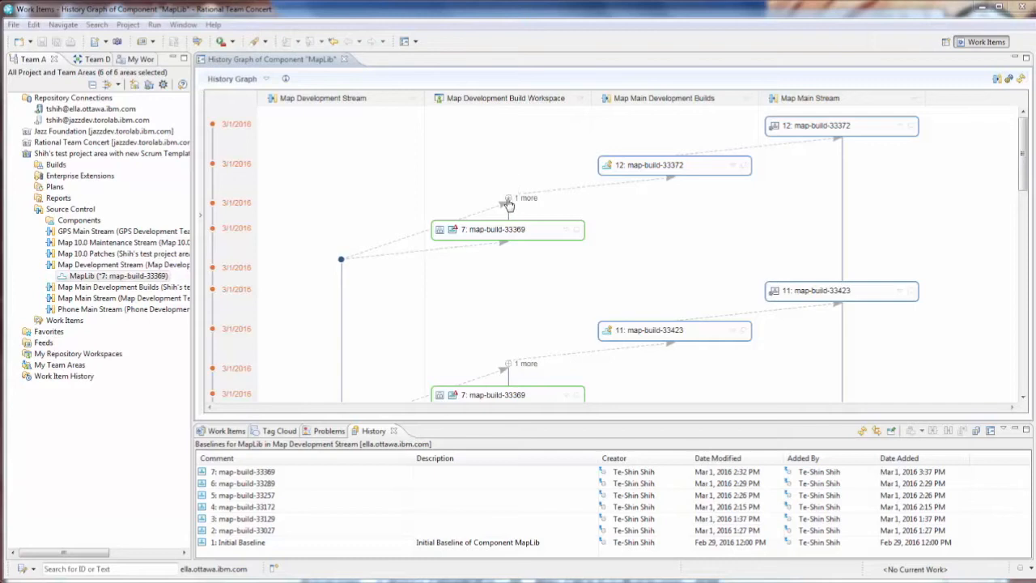
{"action": "mouse_move", "coordinate": [577, 195]}
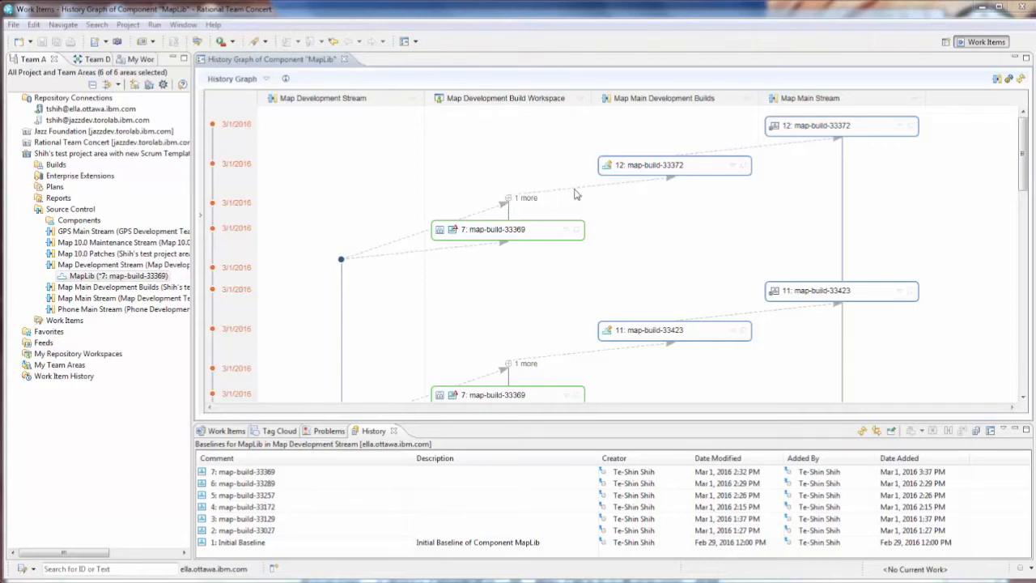
{"action": "mouse_move", "coordinate": [677, 170]}
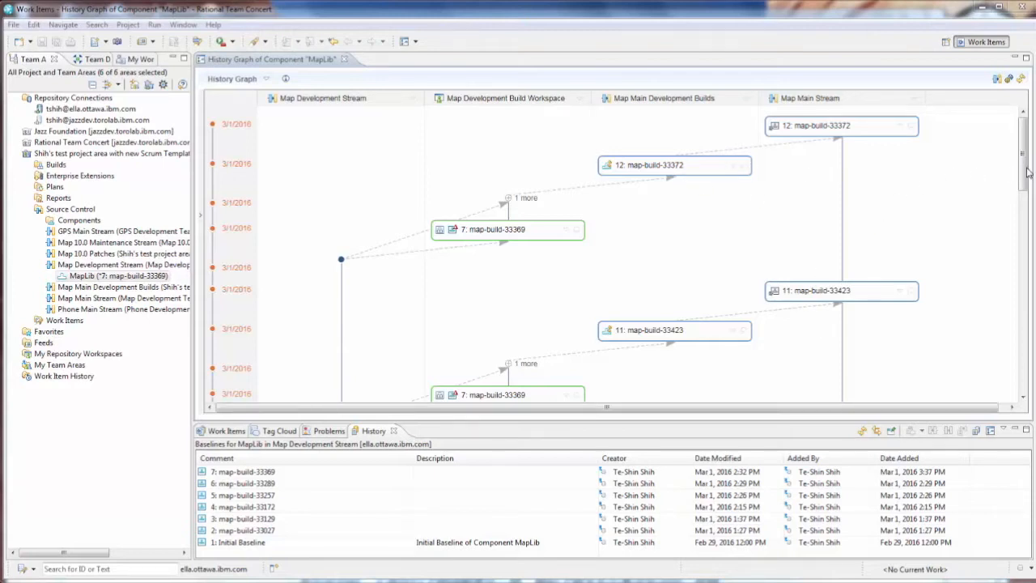
- Scroll down the history graph to review baselines such as map-build-33423 and 33415
{"action": "scroll", "scroll_direction": "down", "scroll_amount": 3}
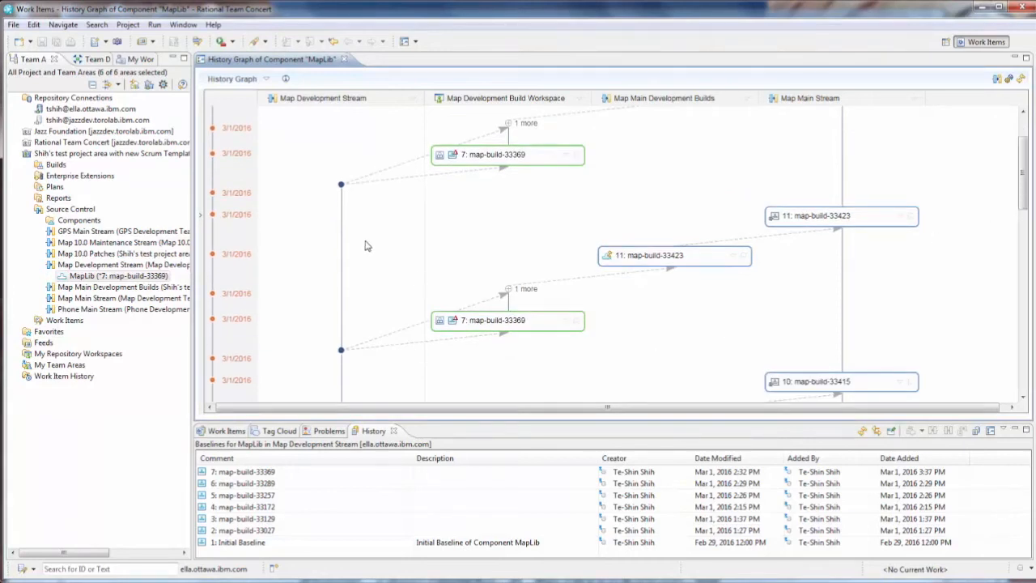
{"action": "mouse_move", "coordinate": [362, 180]}
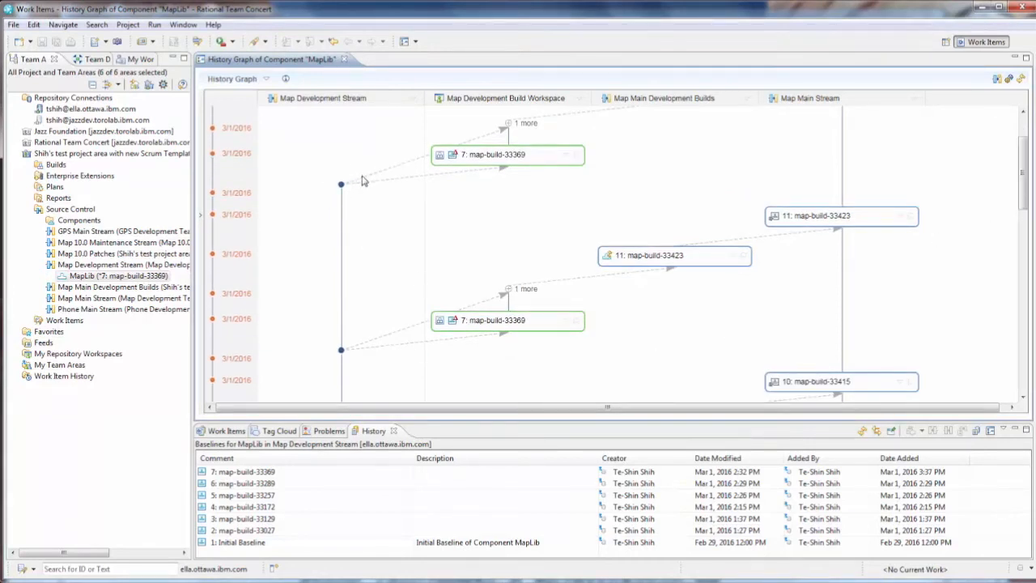
{"action": "mouse_move", "coordinate": [509, 292]}
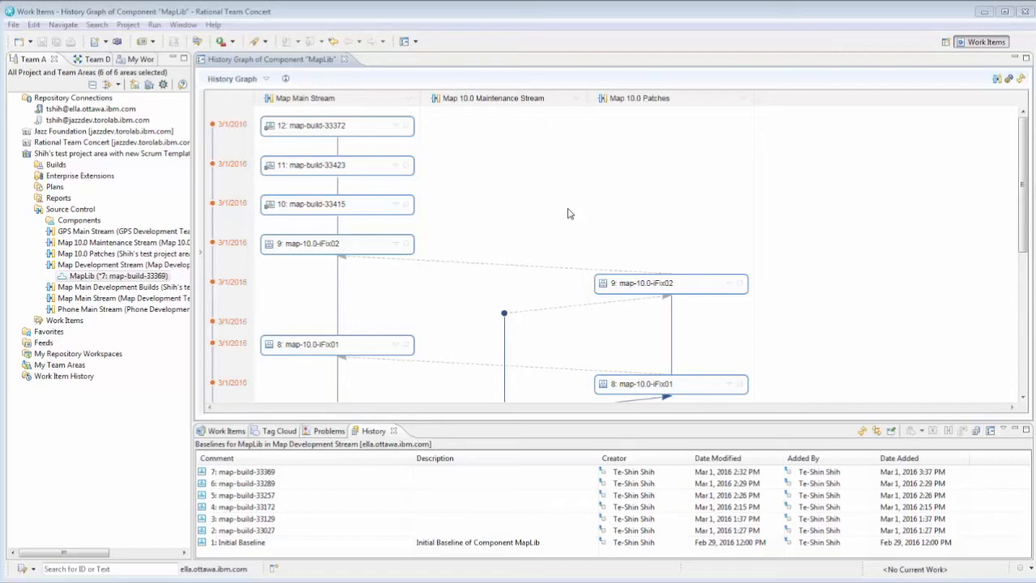
{"action": "mouse_move", "coordinate": [373, 148]}
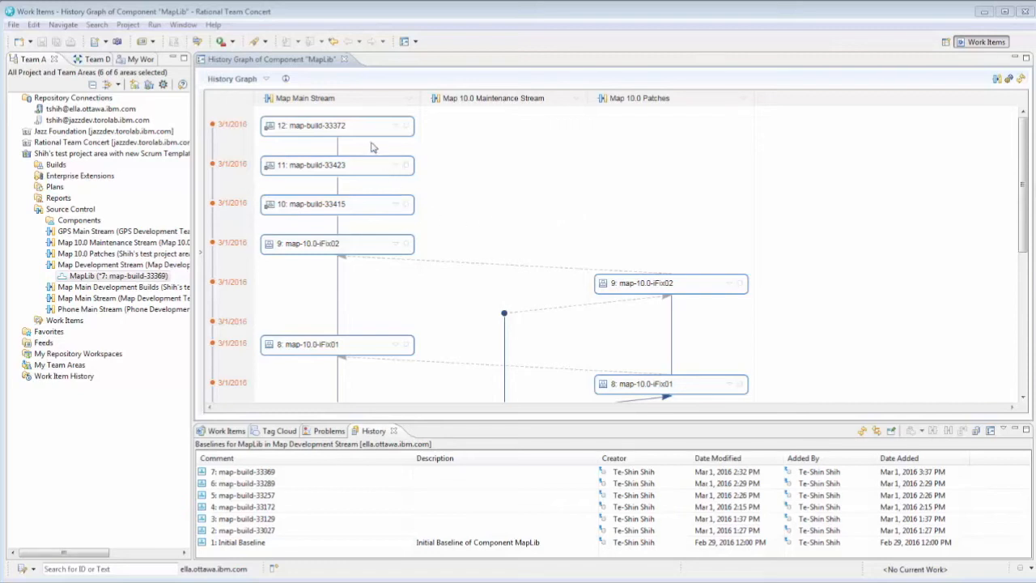
{"action": "mouse_move", "coordinate": [470, 110]}
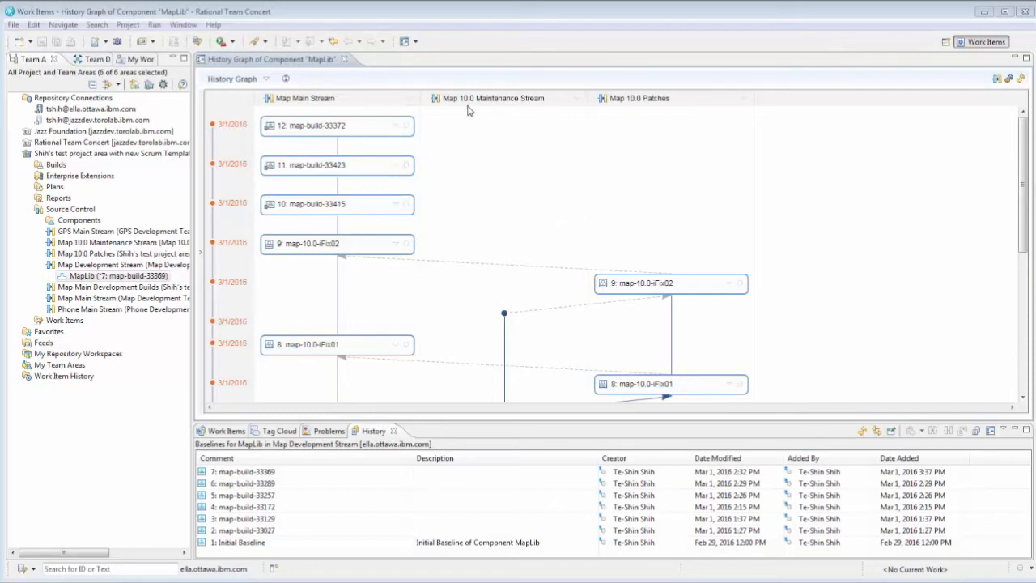
{"action": "mouse_move", "coordinate": [476, 105]}
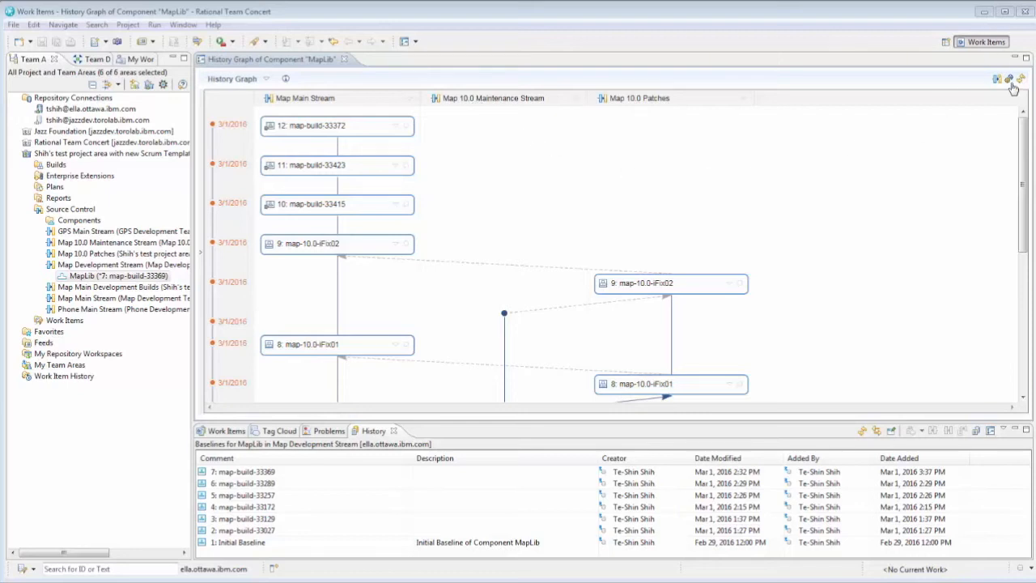
- In graph settings, show only releases and drop the 'Baseline name' label
{"action": "left_click", "coordinate": [1007, 79]}
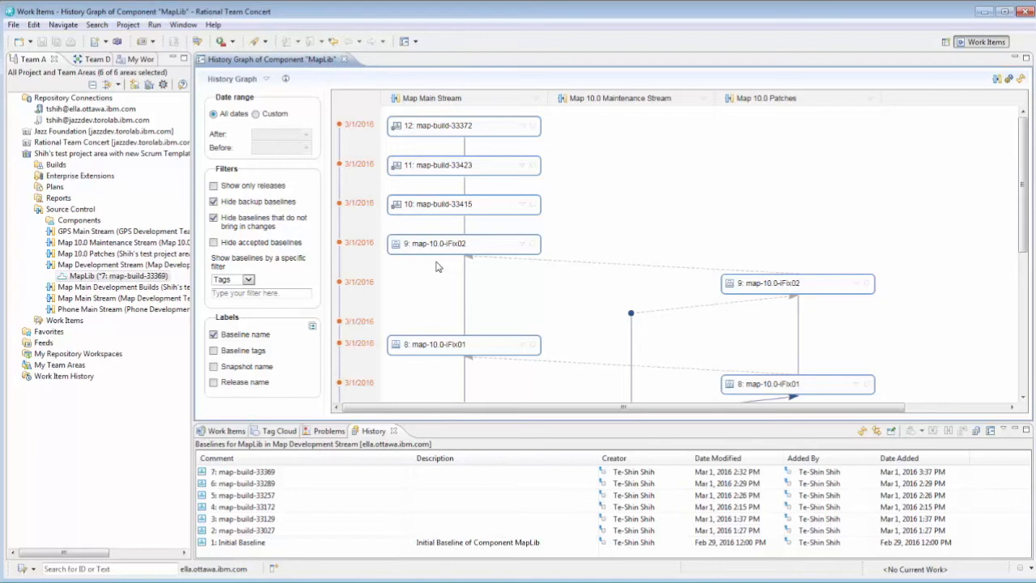
{"action": "mouse_move", "coordinate": [331, 272]}
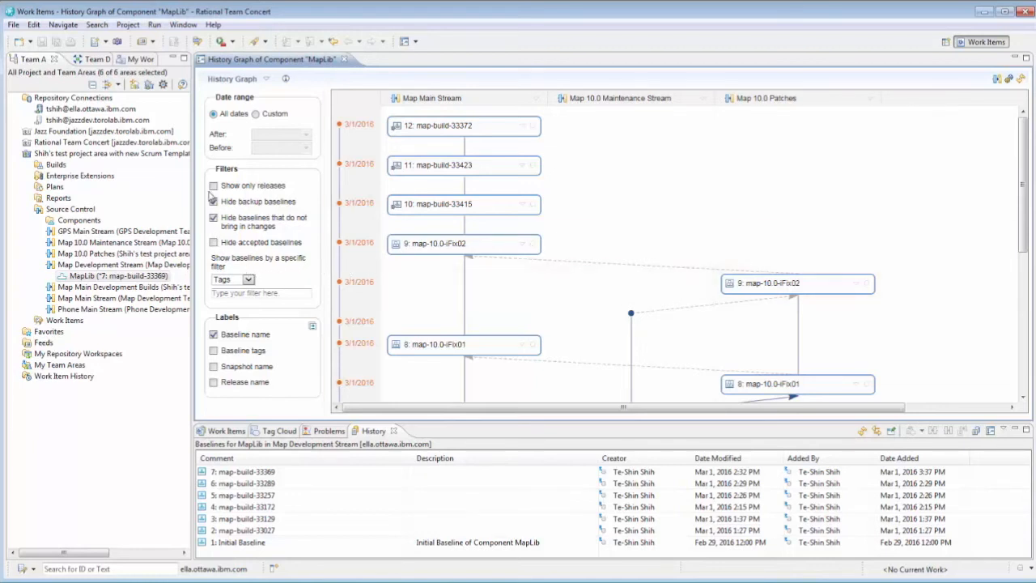
{"action": "left_click", "coordinate": [214, 184]}
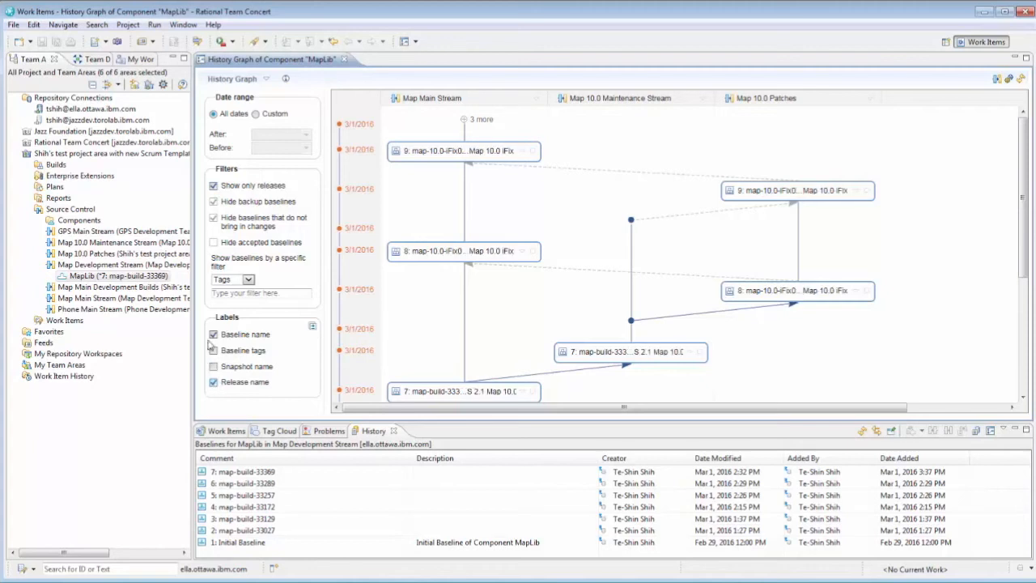
{"action": "left_click", "coordinate": [213, 334]}
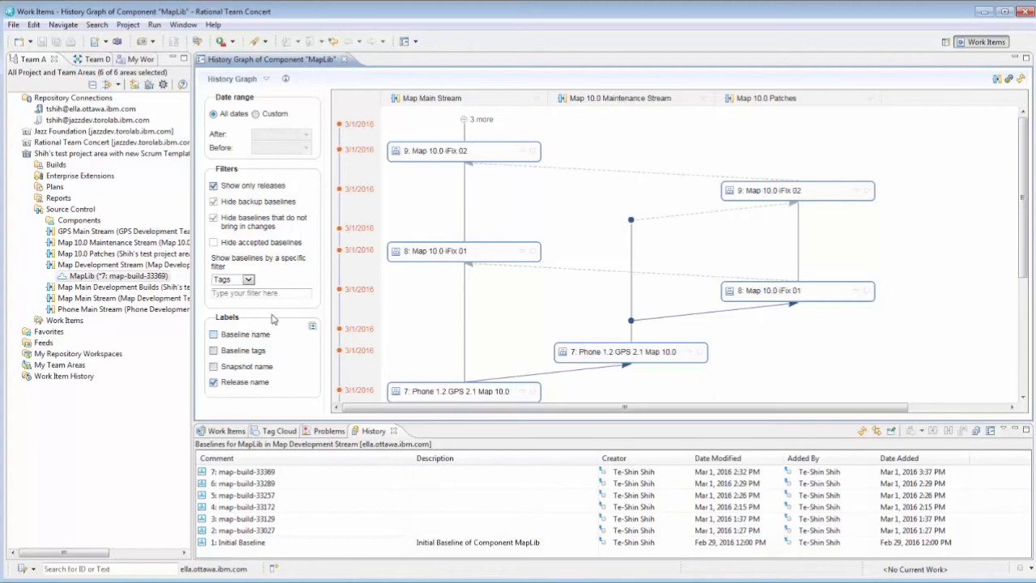
{"action": "mouse_move", "coordinate": [668, 321]}
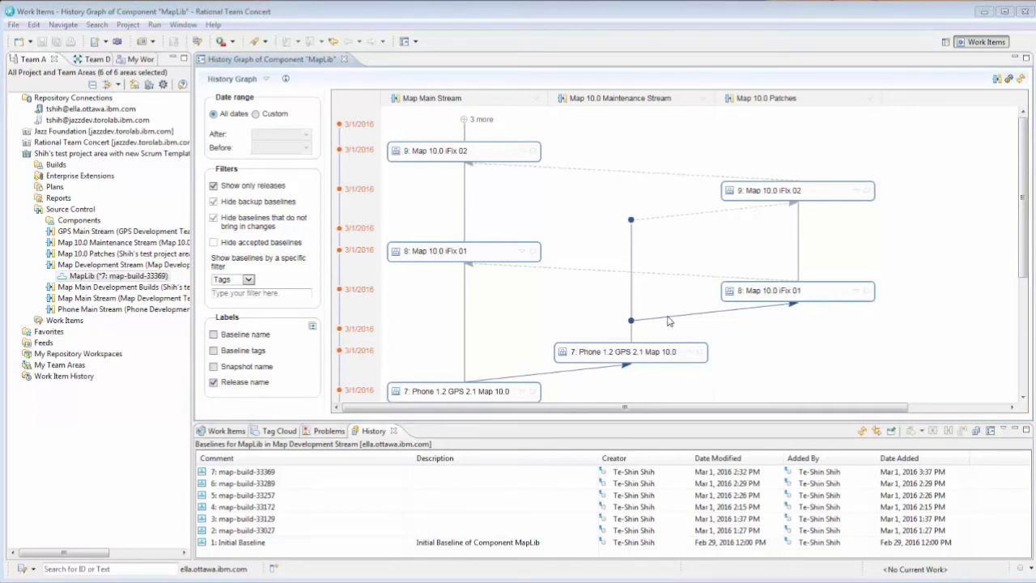
{"action": "mouse_move", "coordinate": [793, 230]}
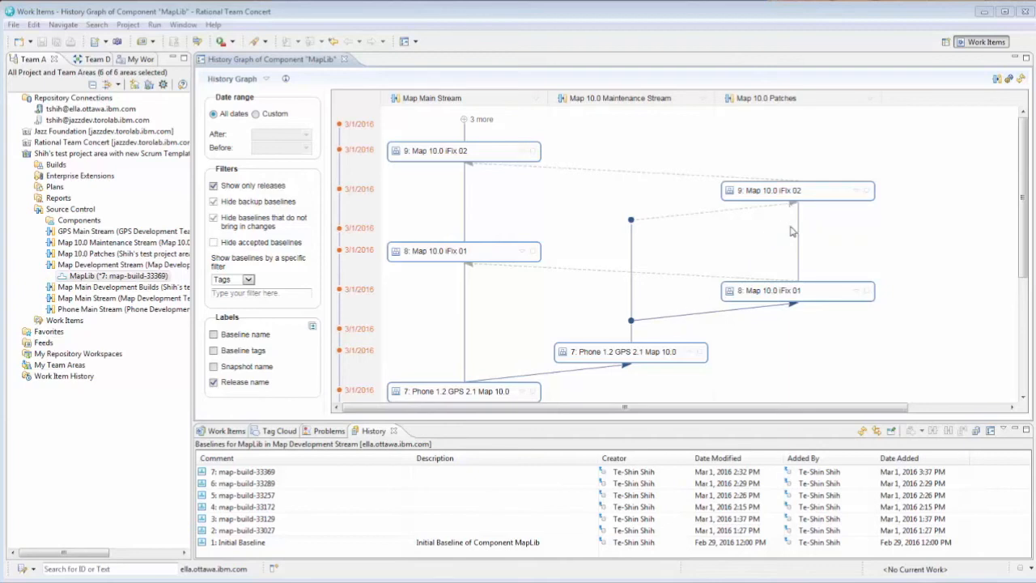
{"action": "mouse_move", "coordinate": [810, 236]}
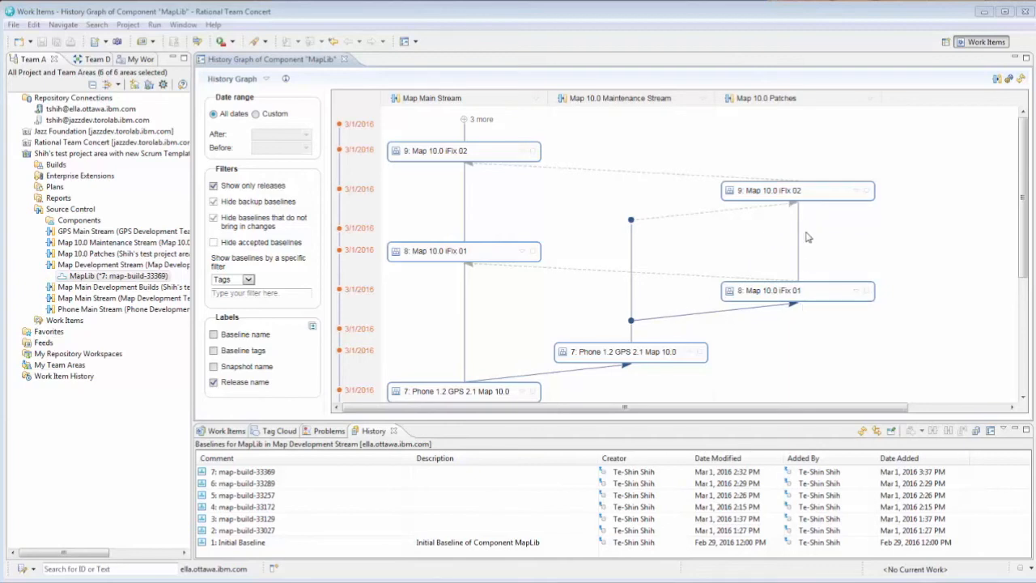
{"action": "mouse_move", "coordinate": [521, 224]}
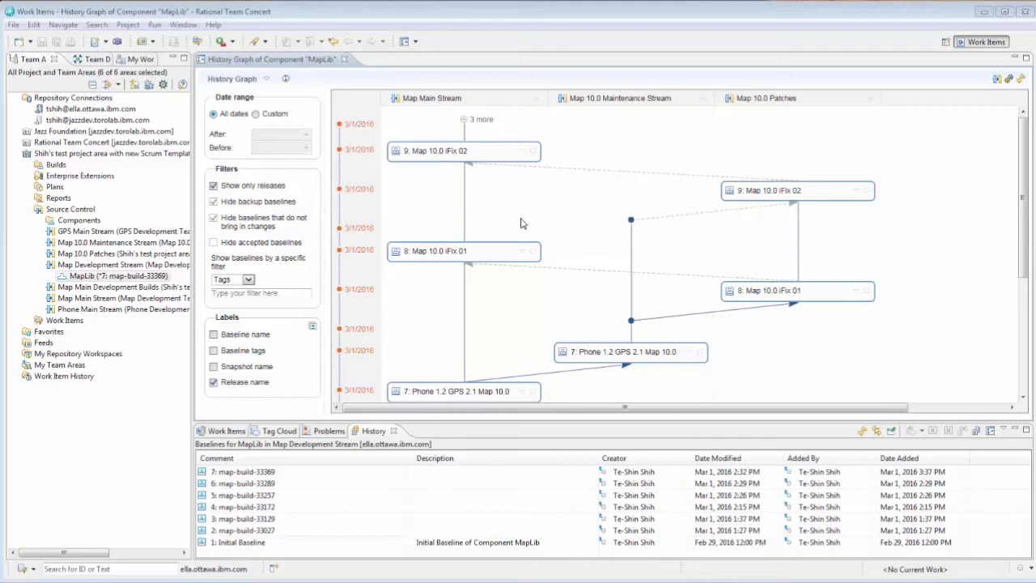
{"action": "mouse_move", "coordinate": [487, 210]}
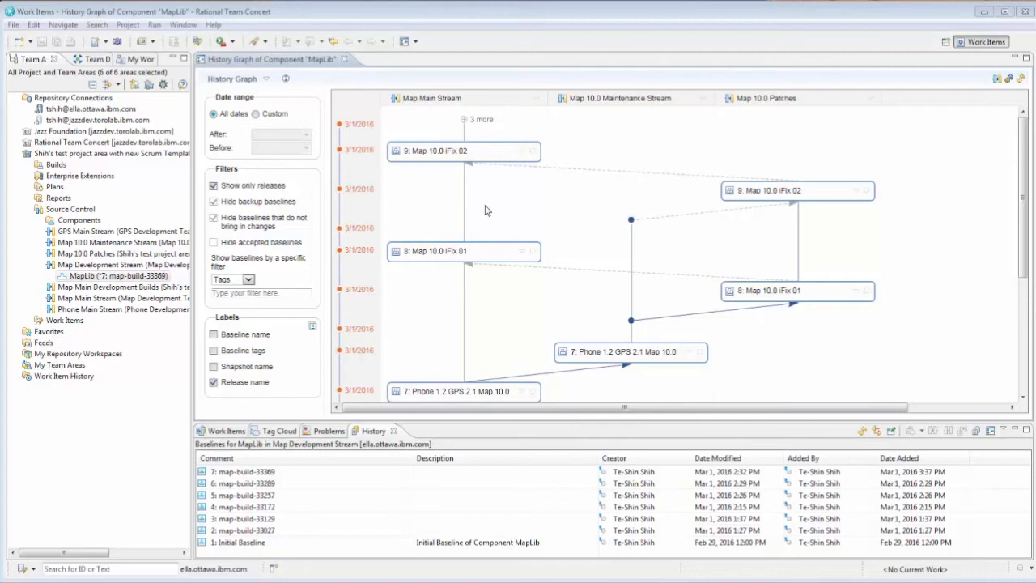
{"action": "mouse_move", "coordinate": [412, 204]}
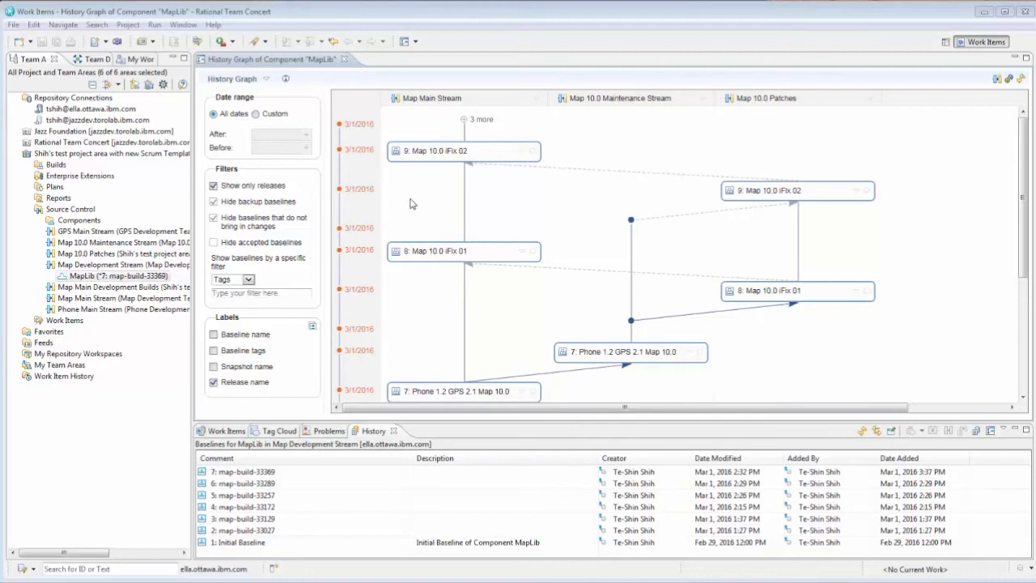
{"action": "mouse_move", "coordinate": [269, 131]}
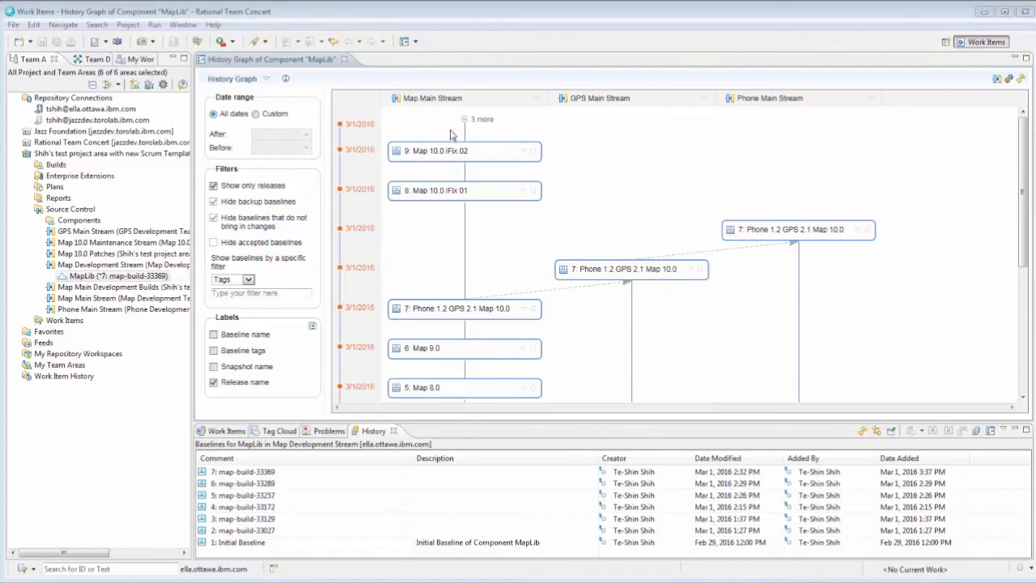
{"action": "mouse_move", "coordinate": [613, 130]}
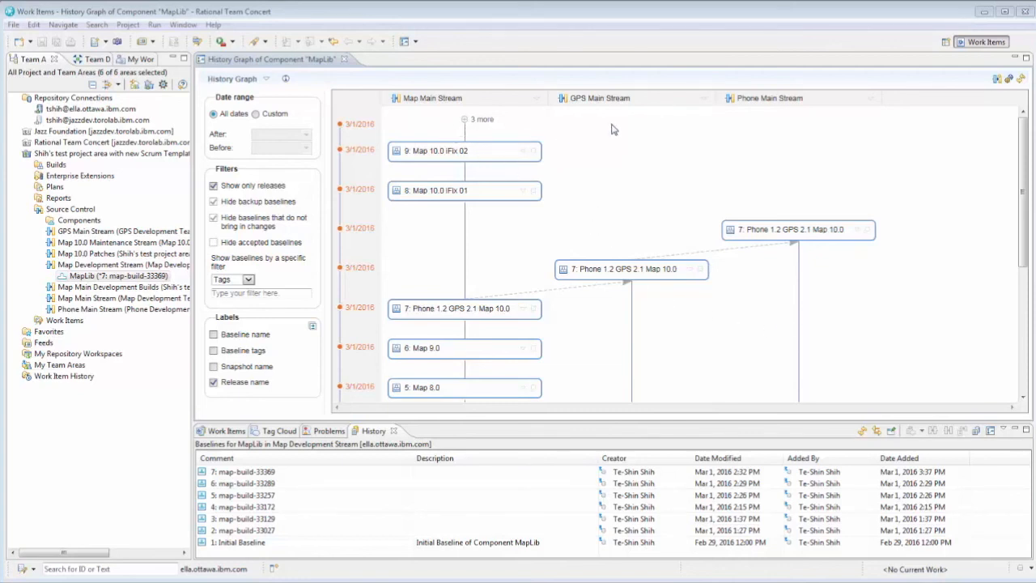
{"action": "mouse_move", "coordinate": [619, 127]}
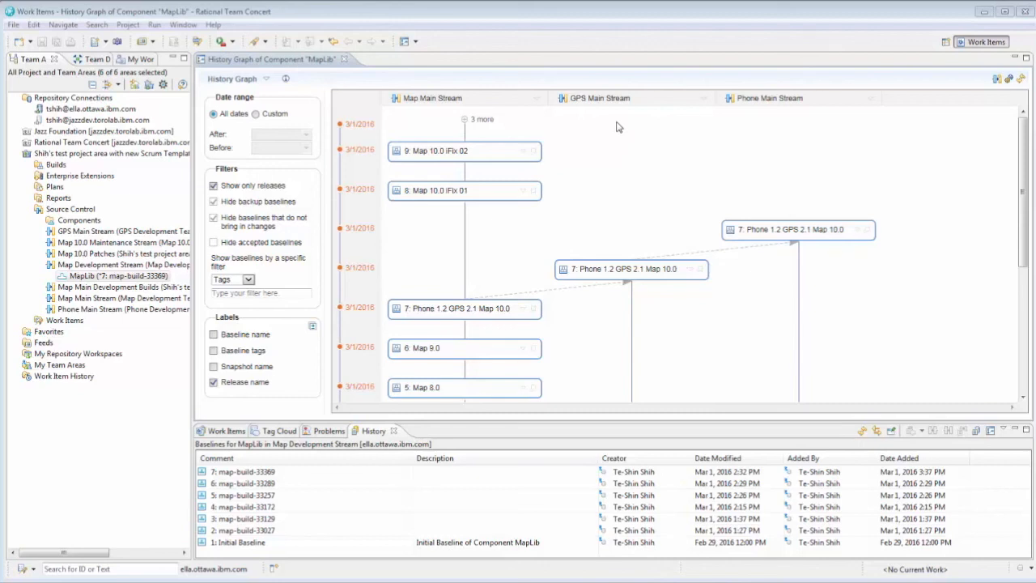
{"action": "mouse_move", "coordinate": [774, 127]}
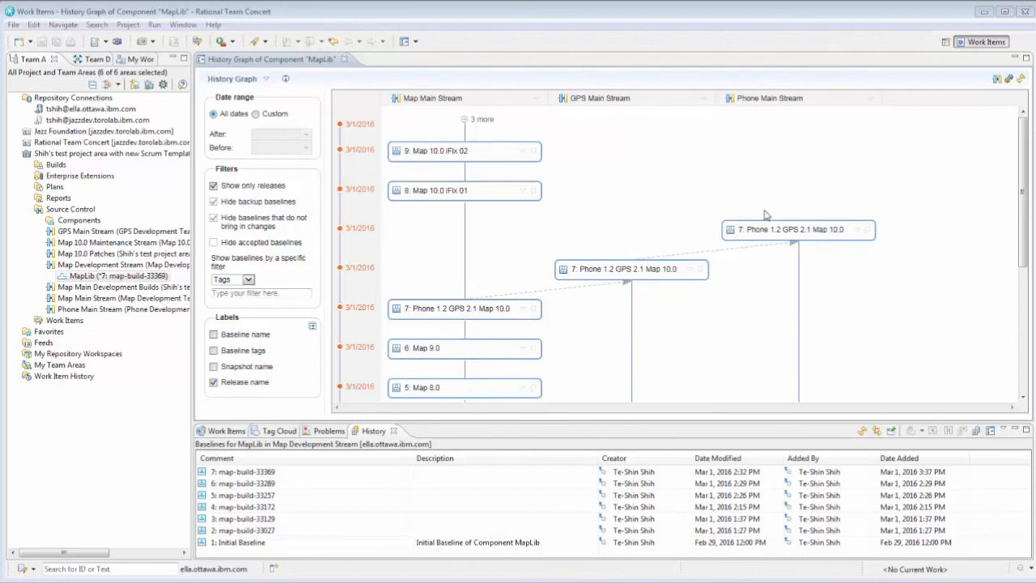
- Scroll down the release graph to older releases like Phone 1.1 GPS 2.0 Map 7.0
{"action": "scroll", "scroll_direction": "down", "scroll_amount": 3}
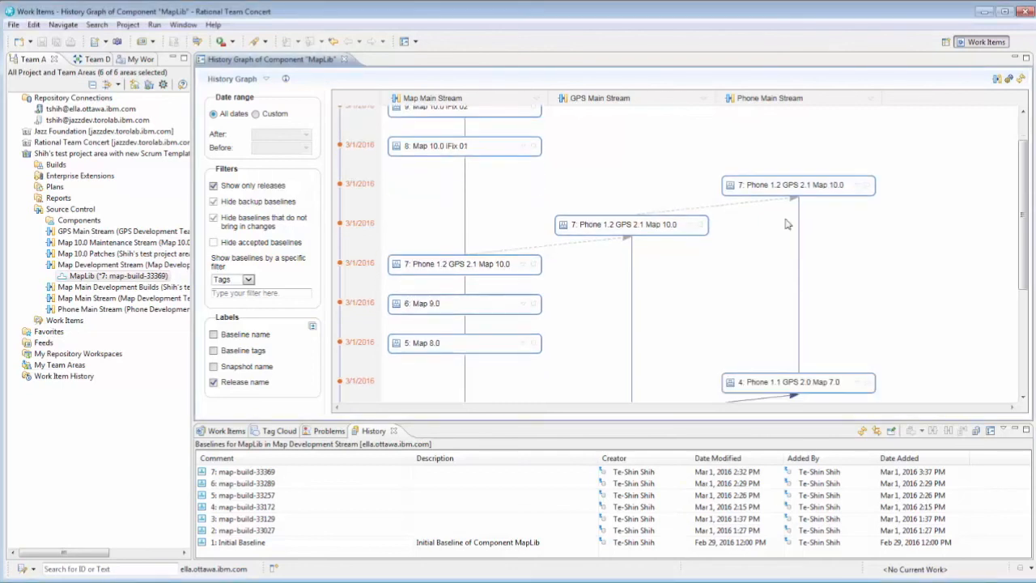
{"action": "scroll", "scroll_direction": "down", "scroll_amount": 3}
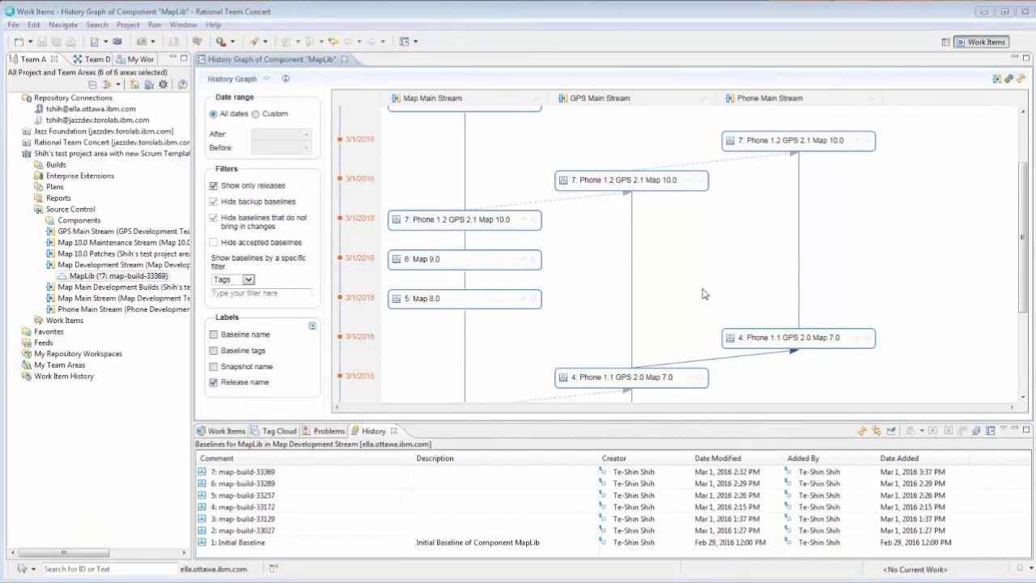
{"action": "mouse_move", "coordinate": [360, 222]}
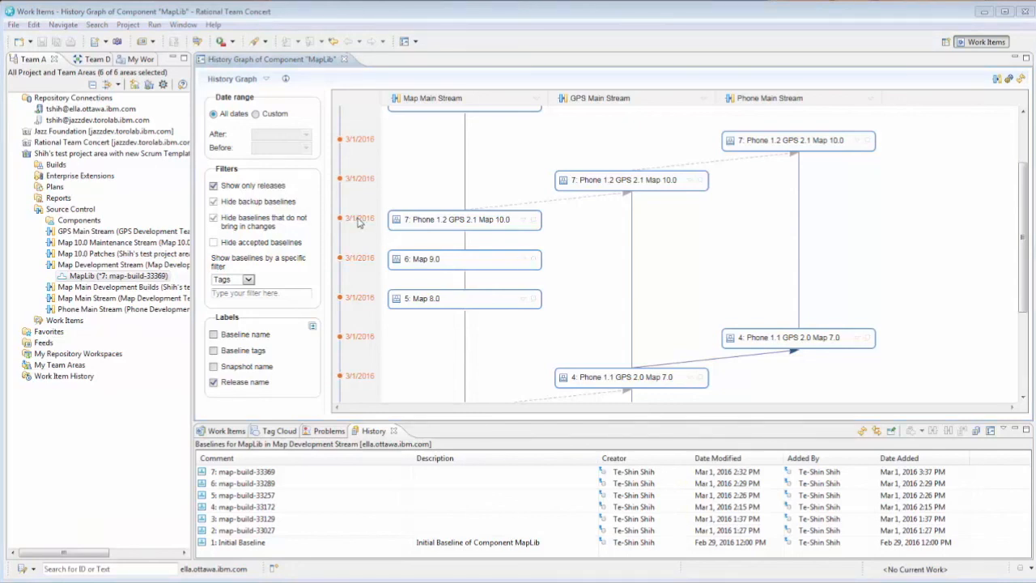